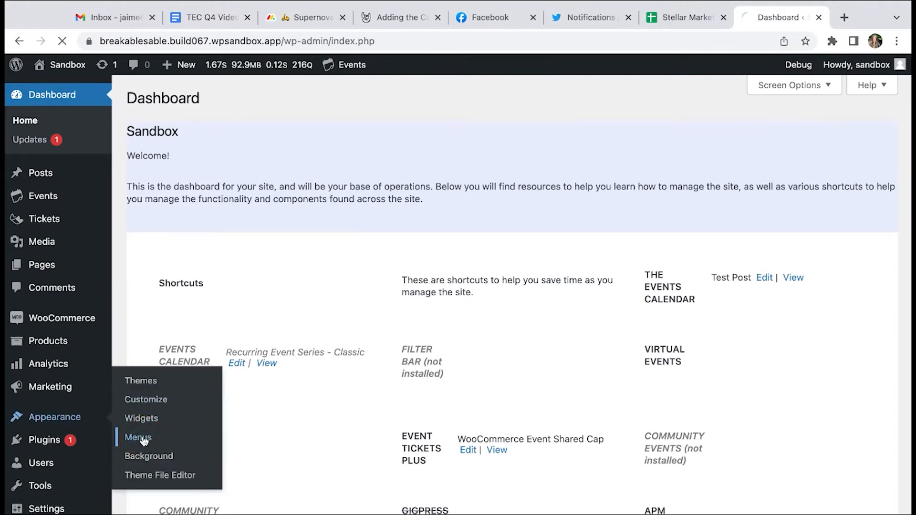
Step: Go to Appearance > Menus and reveal the Screen Options panel
left_click(137, 438)
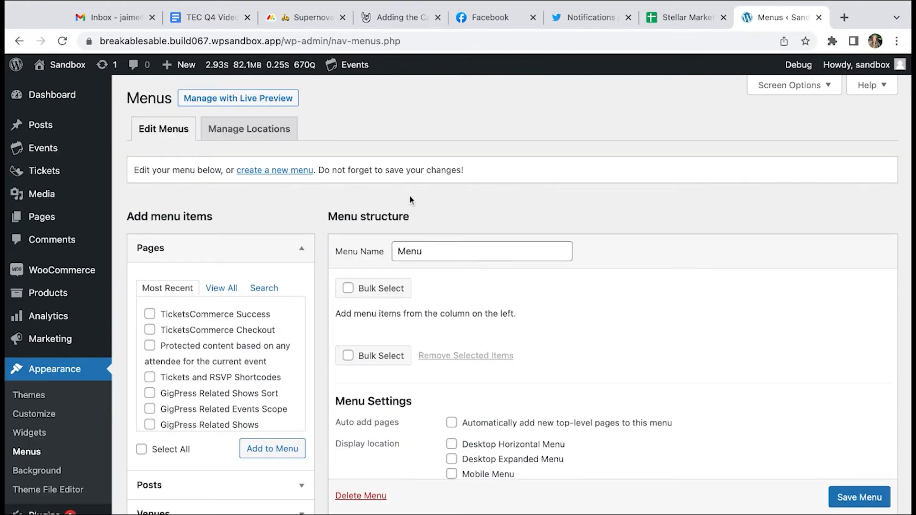
left_click(788, 85)
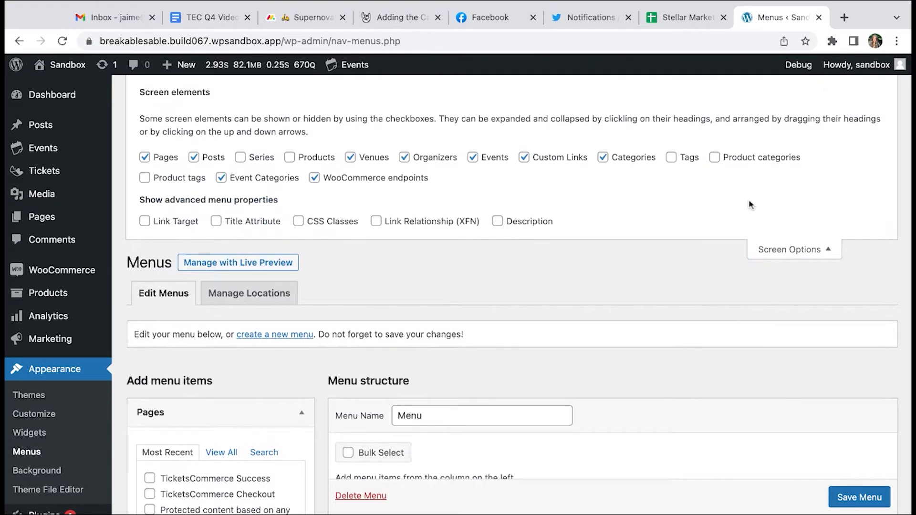
mouse_move(433, 161)
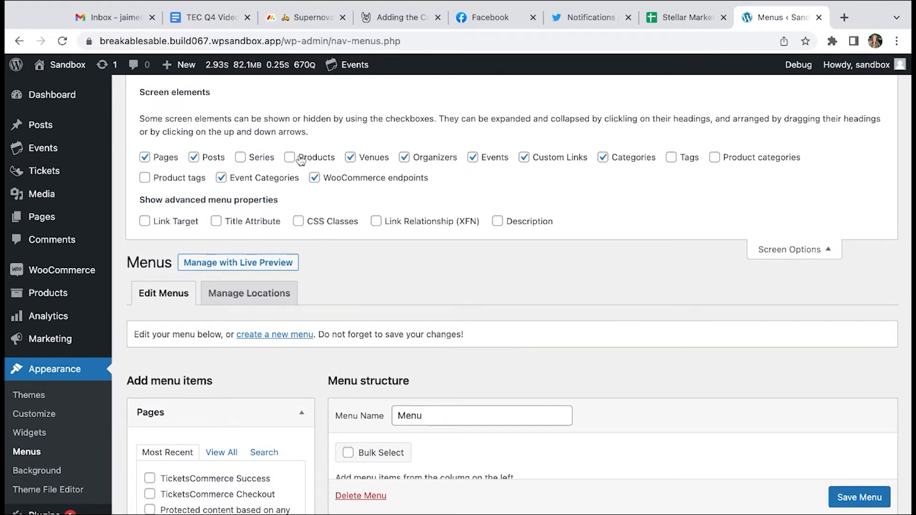
Step: Tick Series under Screen elements so it appears as a menu item panel
left_click(240, 151)
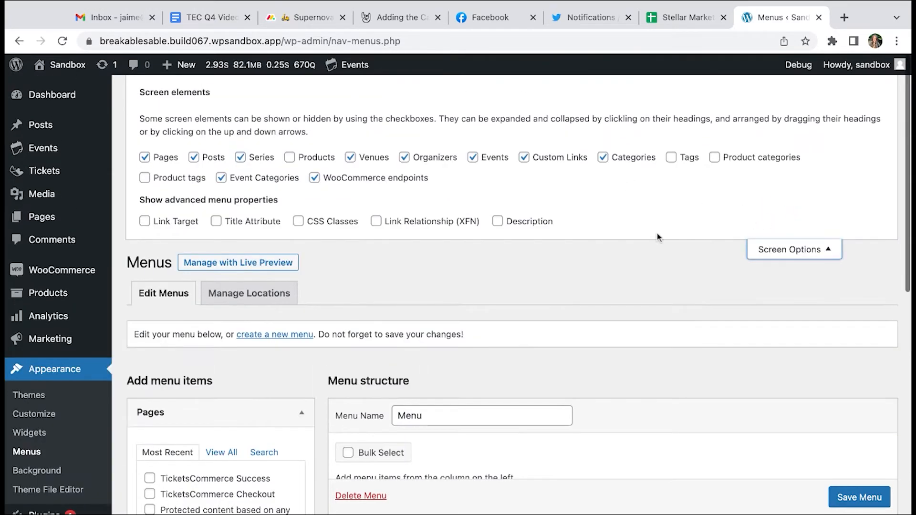
scroll("down", 3)
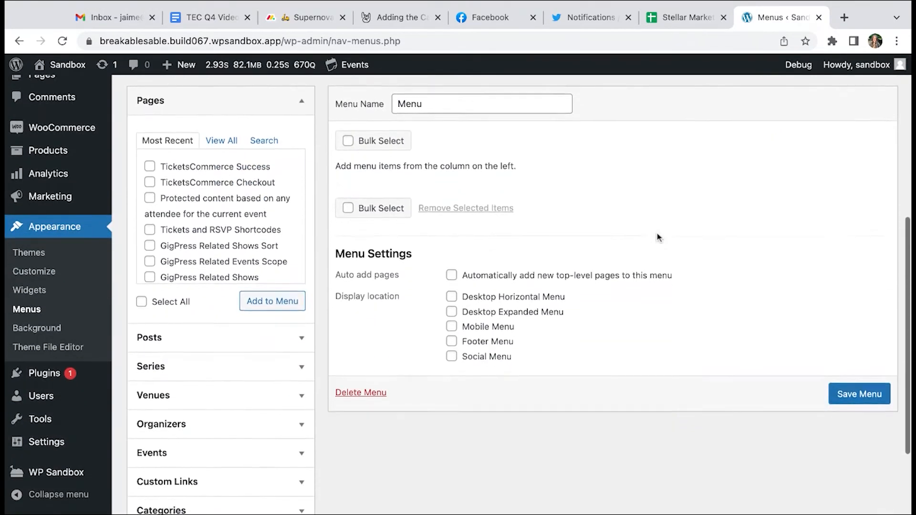
Step: Expand the Events panel under Add menu items, then expand Event Categories listing Generated and Farmer's Market
scroll("down", 3)
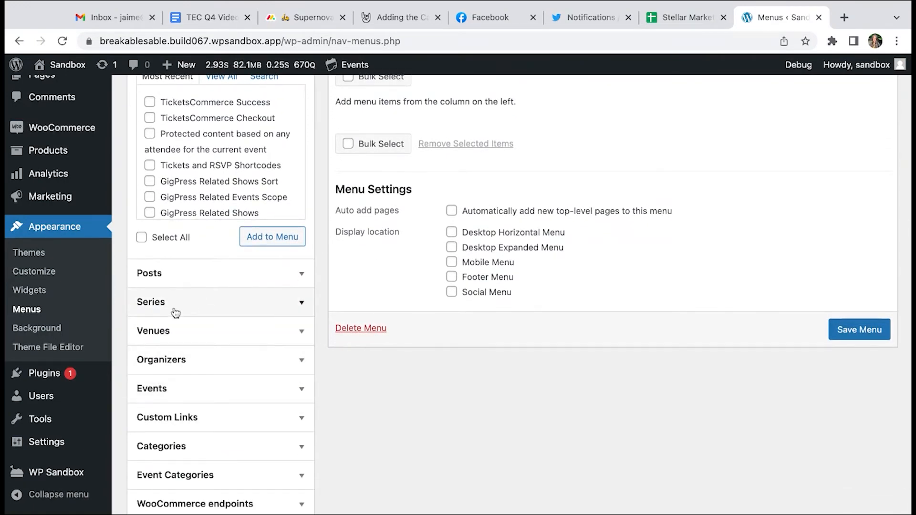
scroll("down", 3)
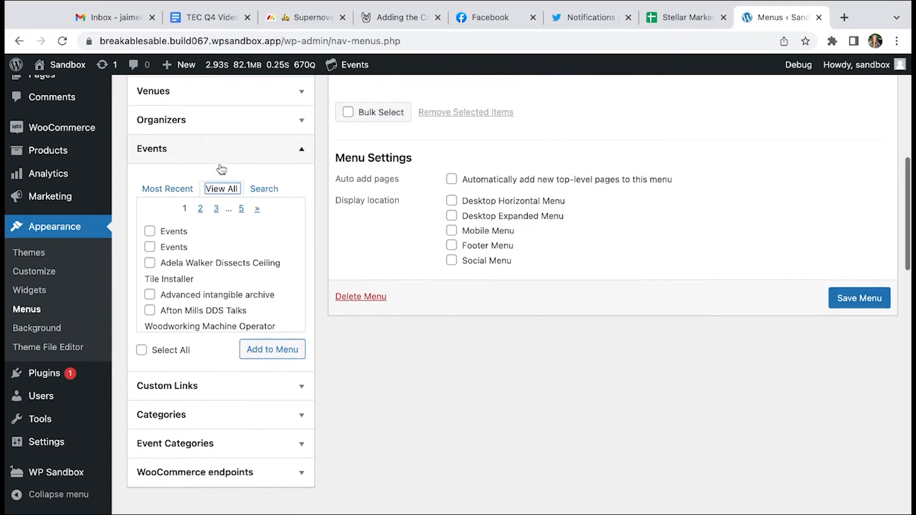
left_click(149, 231)
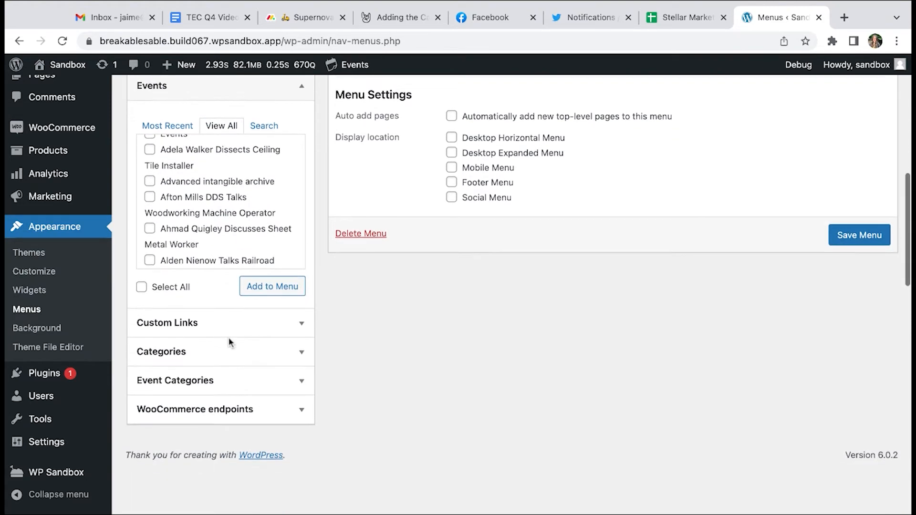
left_click(175, 381)
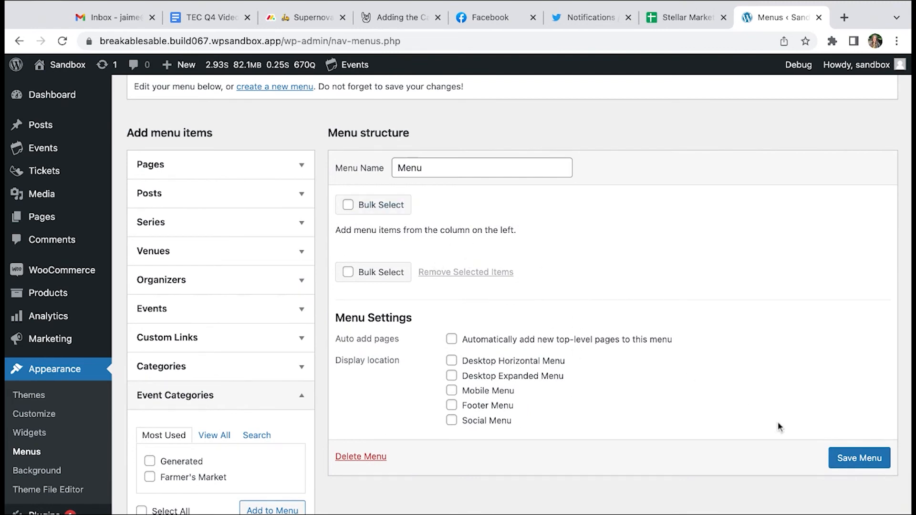
mouse_move(803, 392)
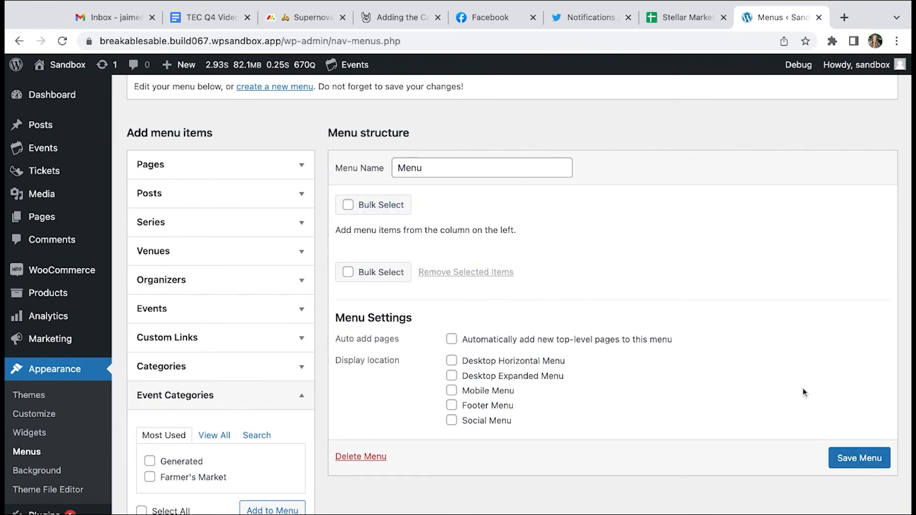